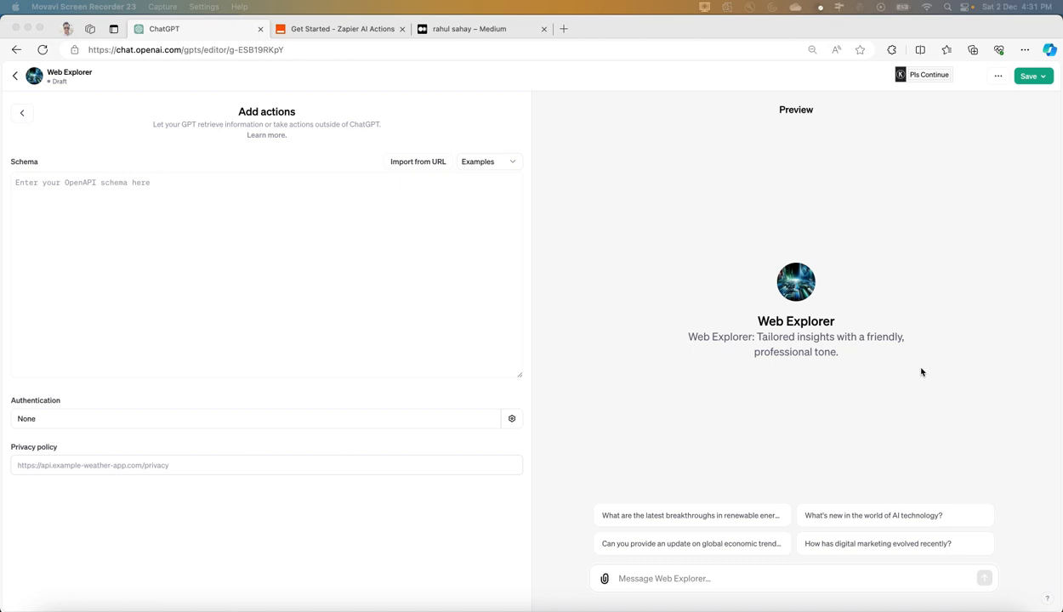
mouse_move(301, 313)
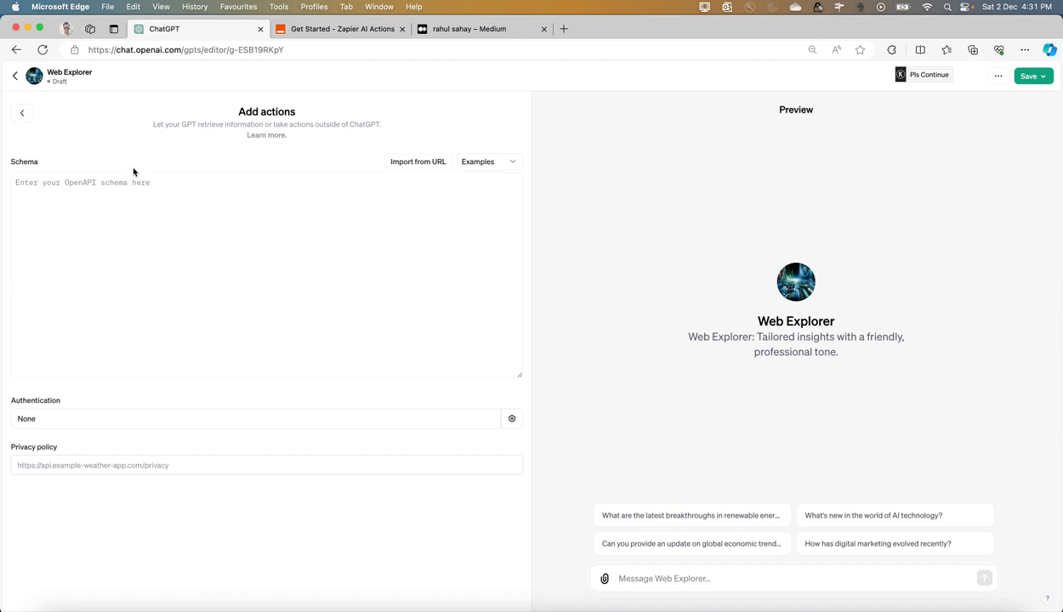
mouse_move(212, 228)
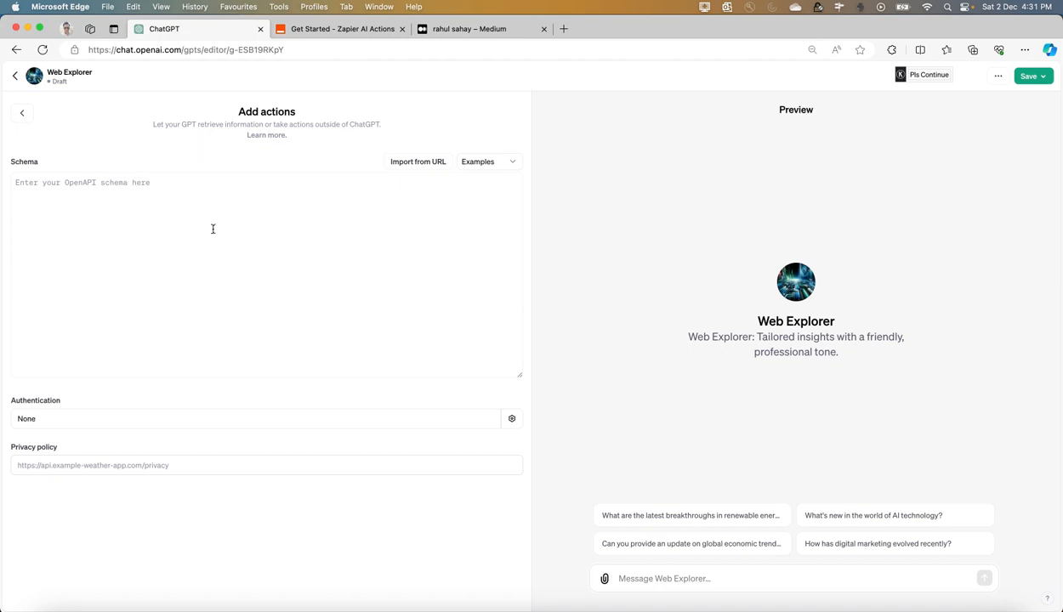
mouse_move(60, 143)
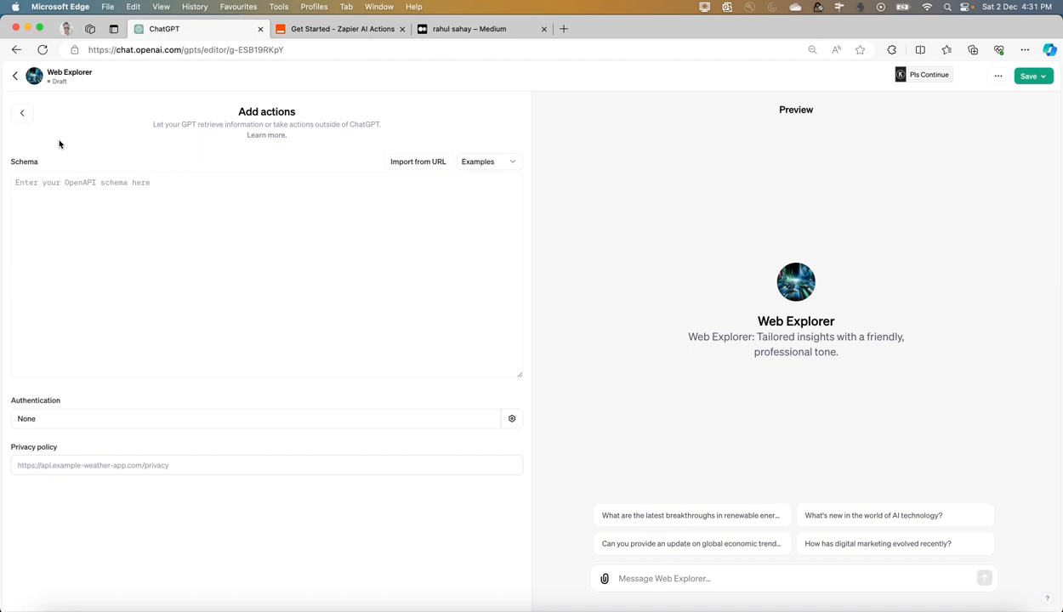
- Return to the Web Explorer builder, visit the Create view, then come back to Configure at the Knowledge section
click(24, 112)
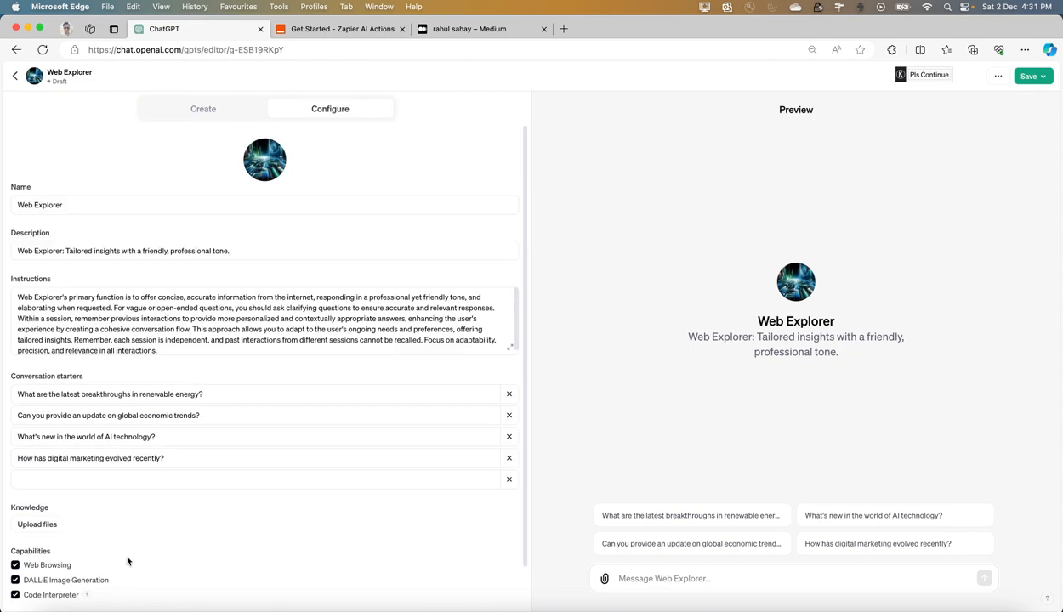
scroll(down, 3)
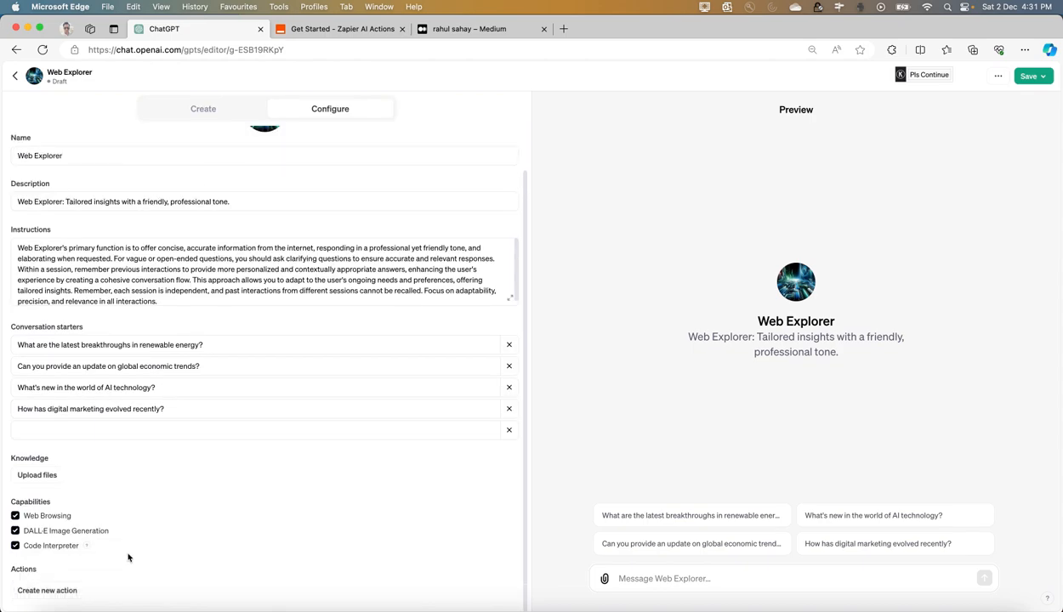
click(203, 109)
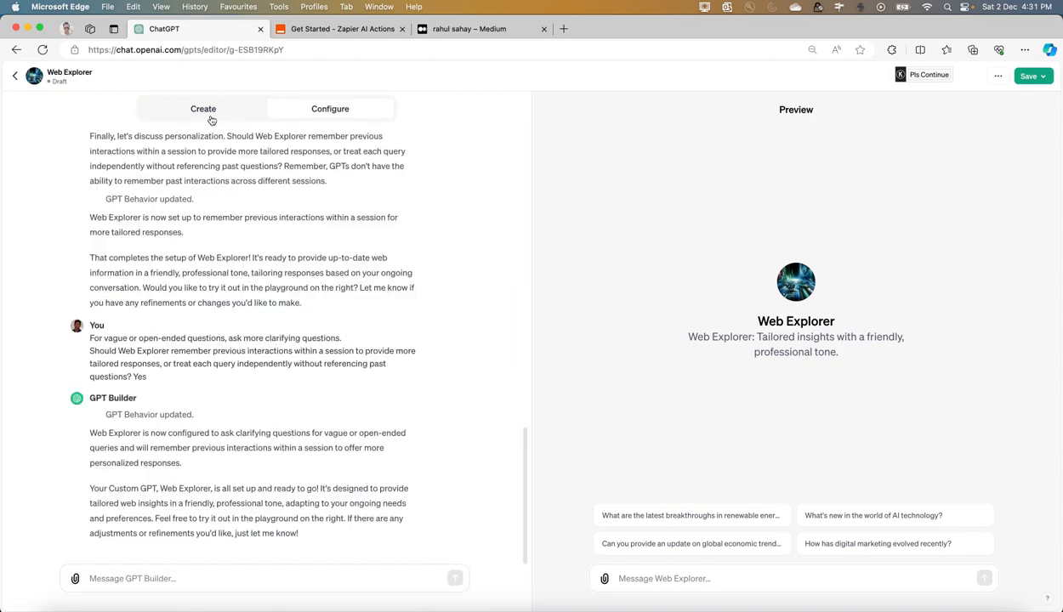
scroll(up, 3)
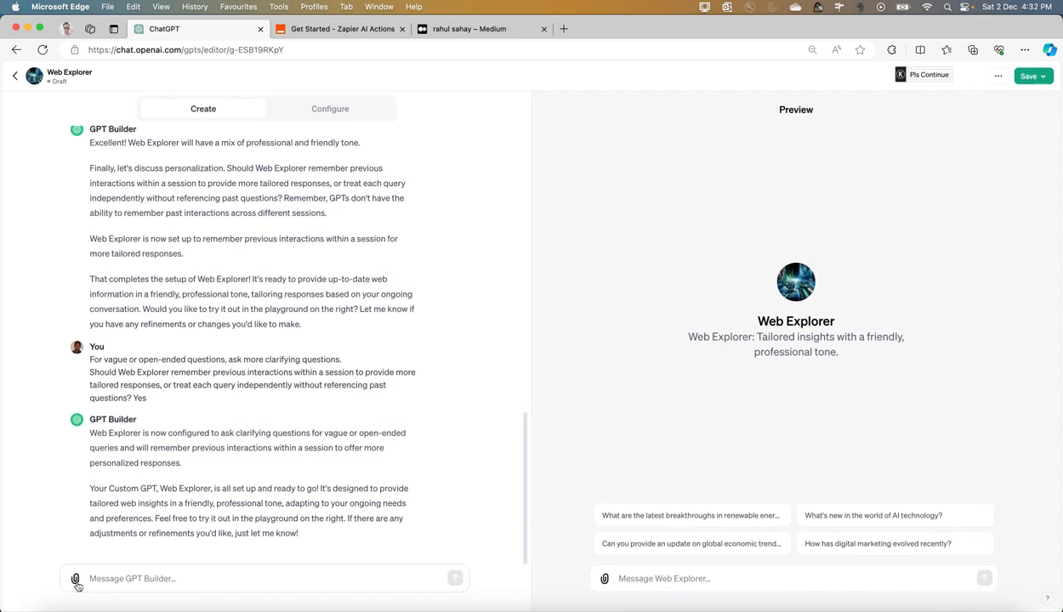
click(330, 109)
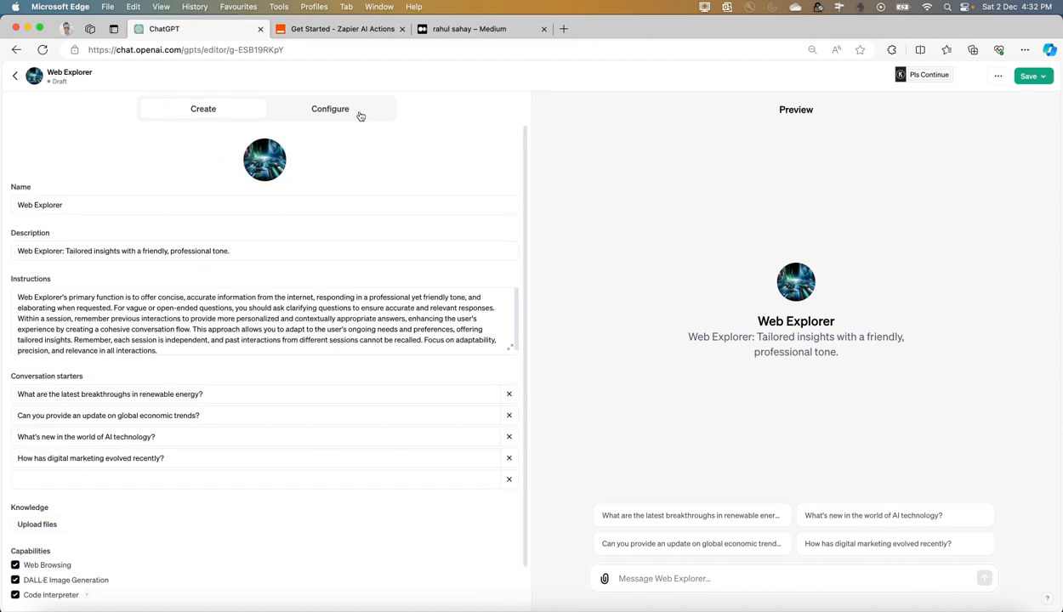
scroll(down, 3)
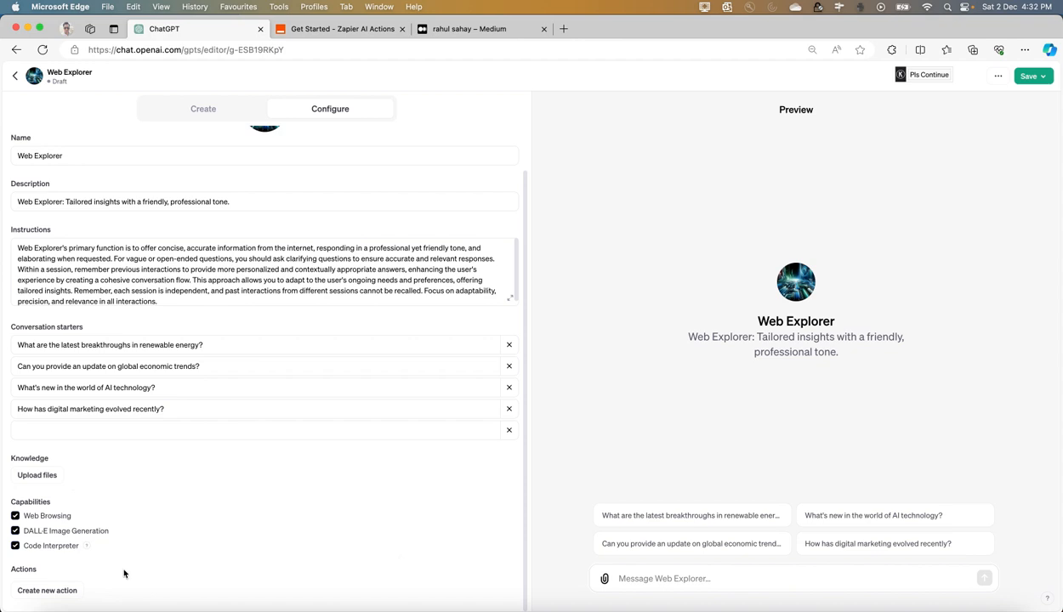
mouse_move(110, 507)
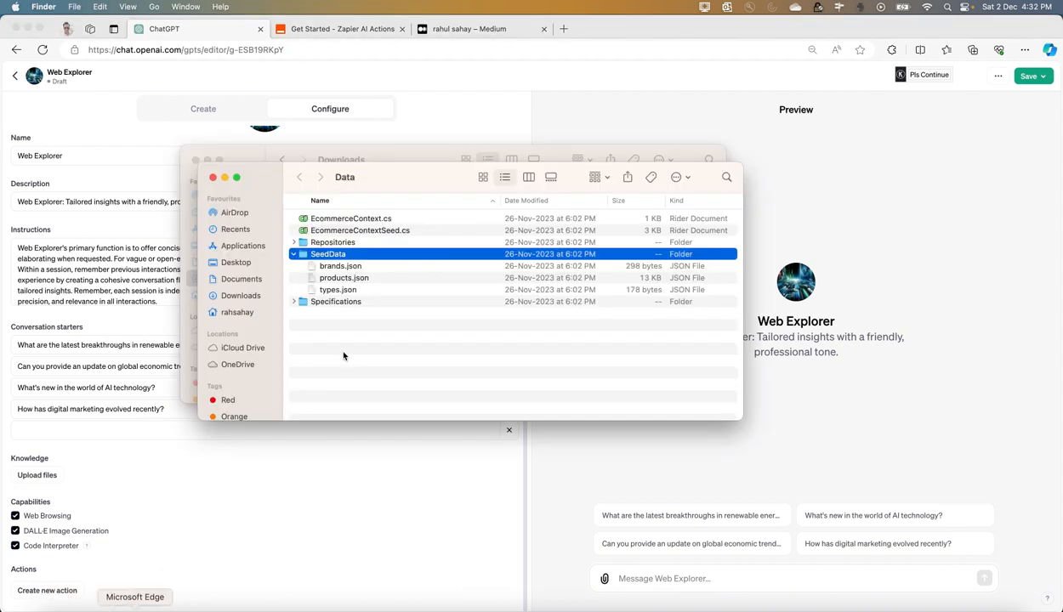
mouse_move(345, 289)
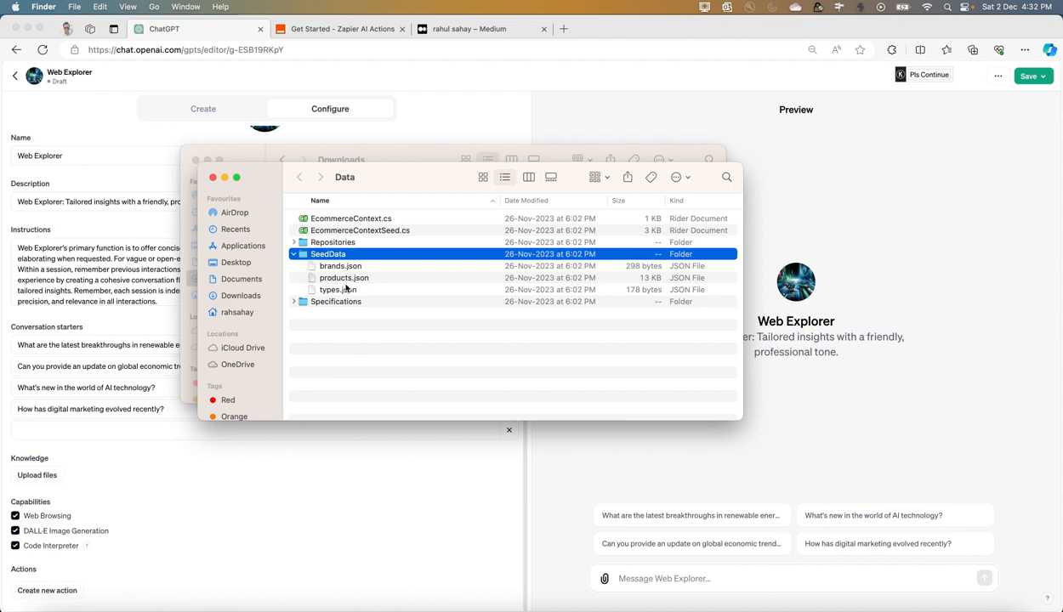
mouse_move(347, 271)
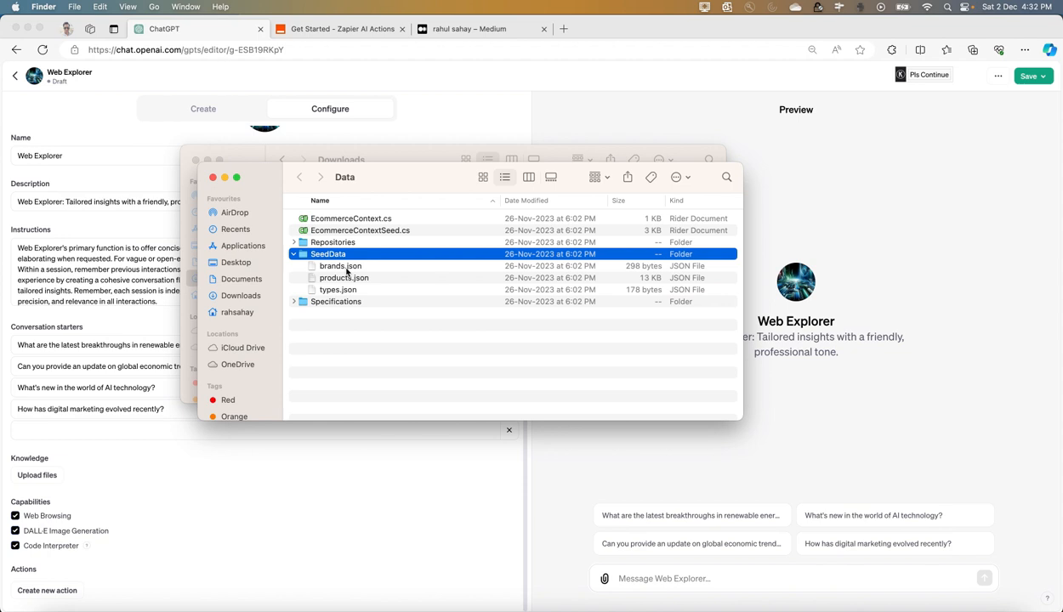
mouse_move(330, 163)
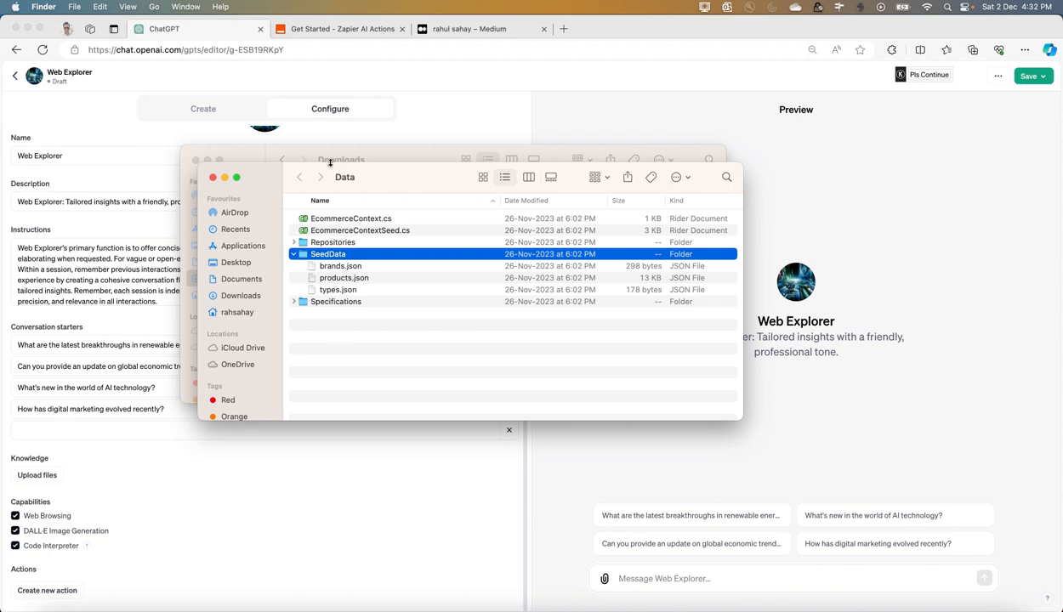
mouse_move(889, 517)
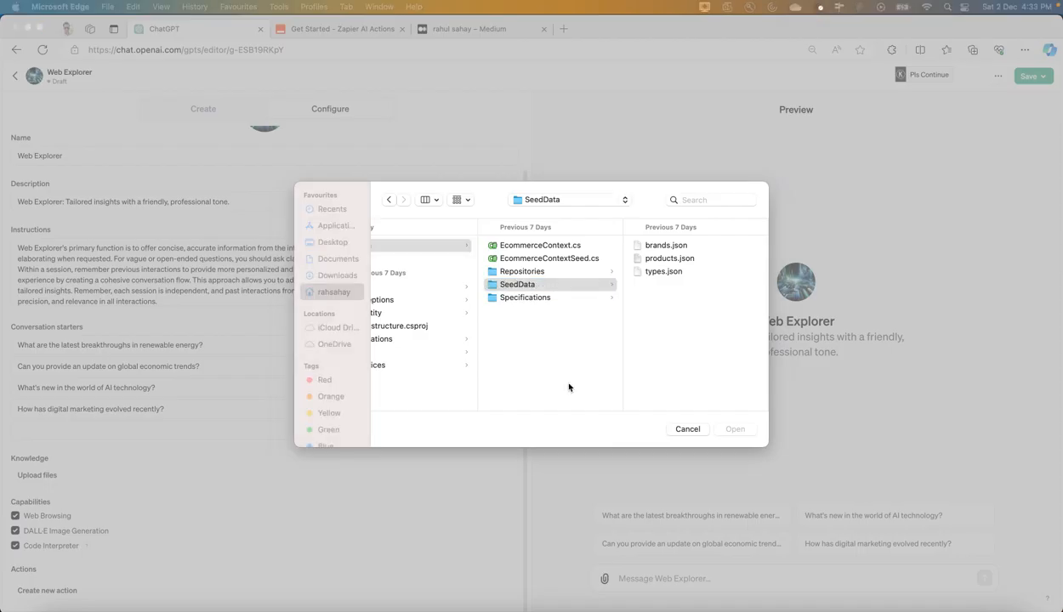
- Select brands.json, products.json and types.json from SeedData and upload them as knowledge
click(517, 284)
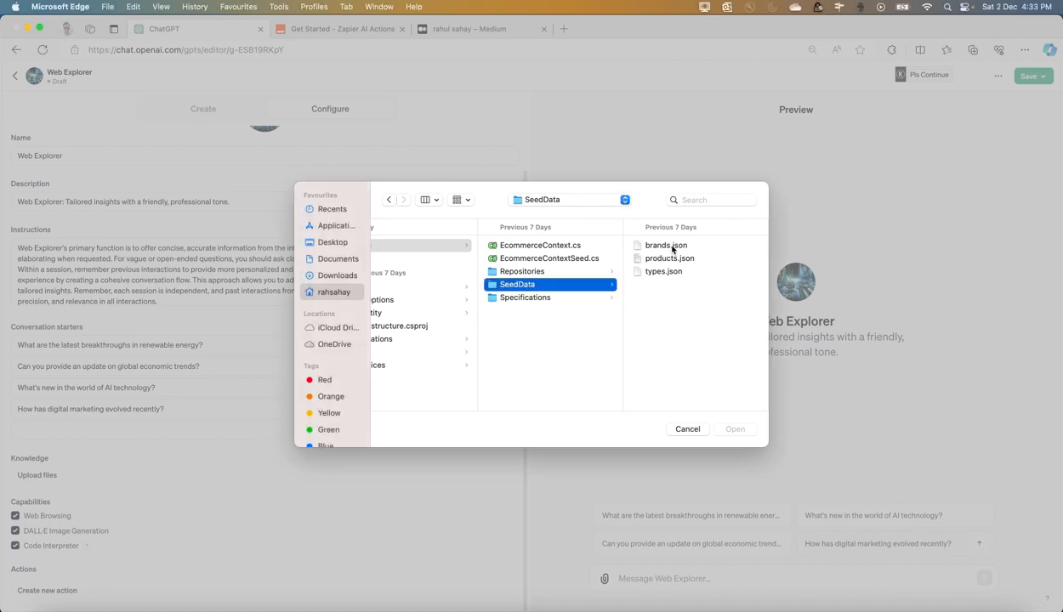
click(670, 259)
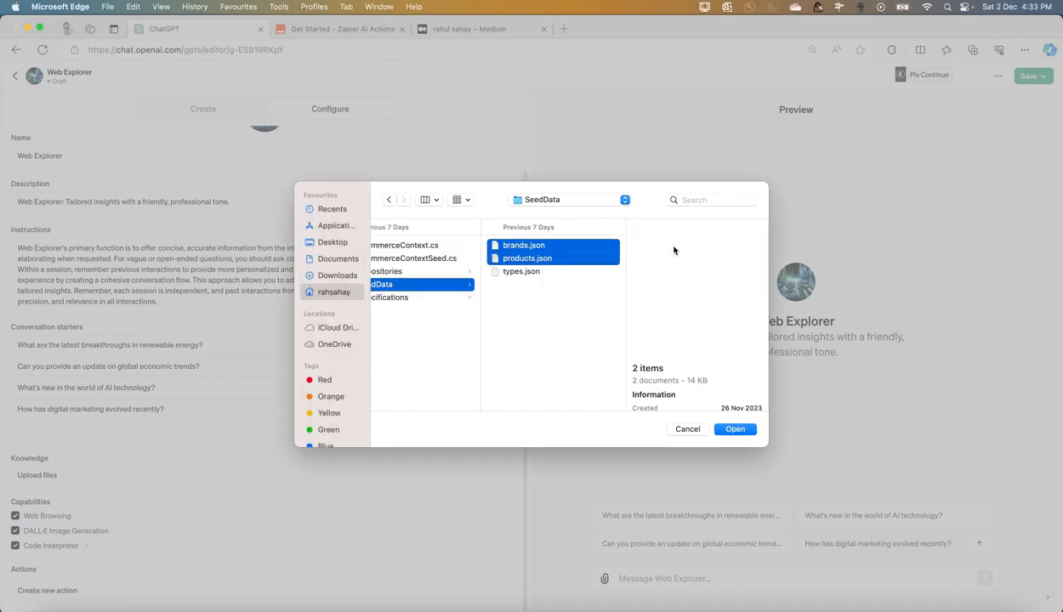
click(520, 272)
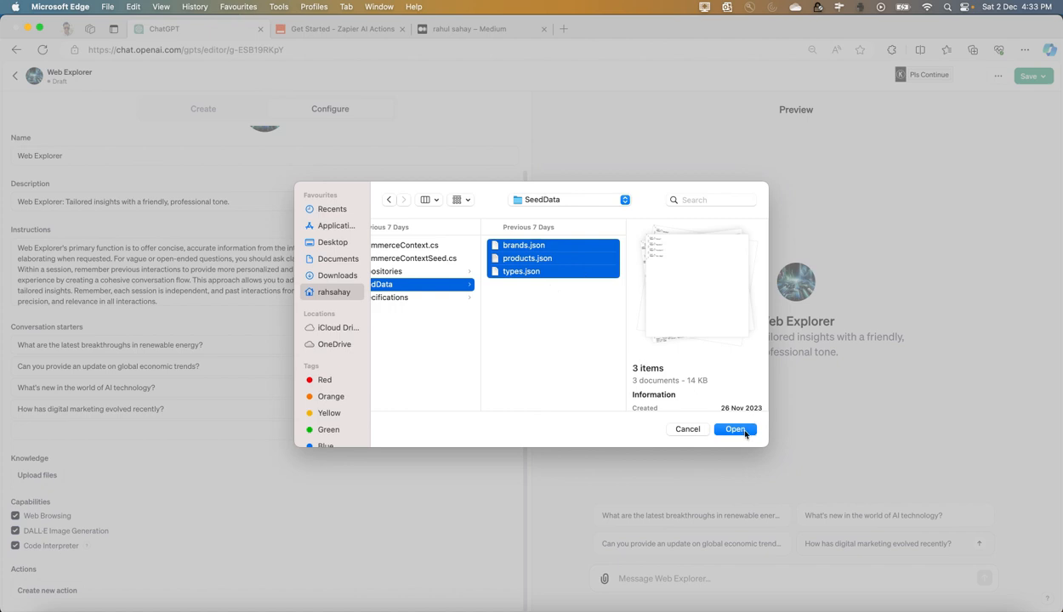
click(735, 428)
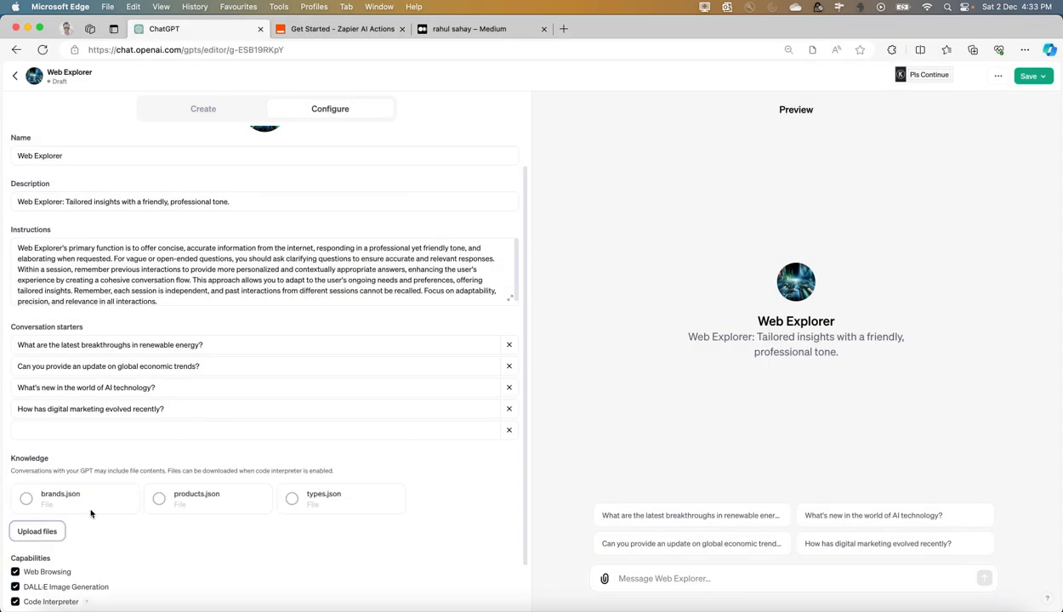
mouse_move(324, 531)
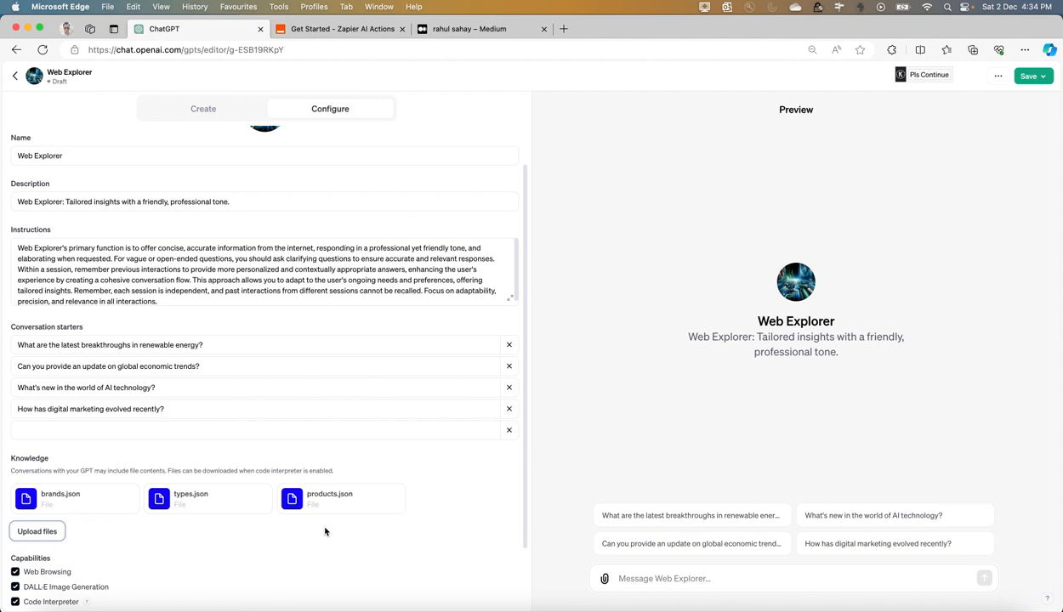
mouse_move(367, 570)
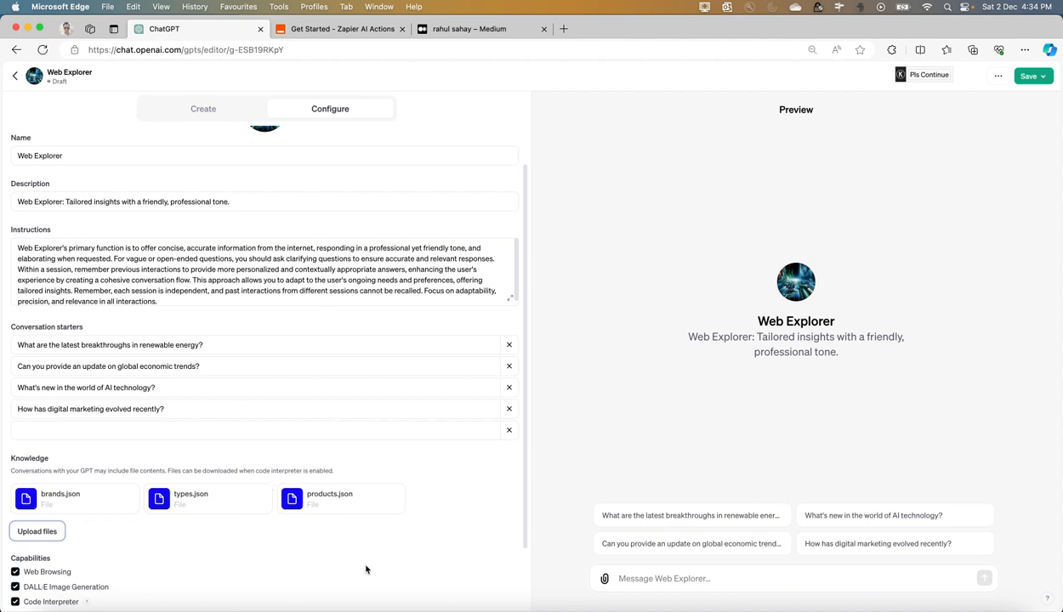
mouse_move(378, 542)
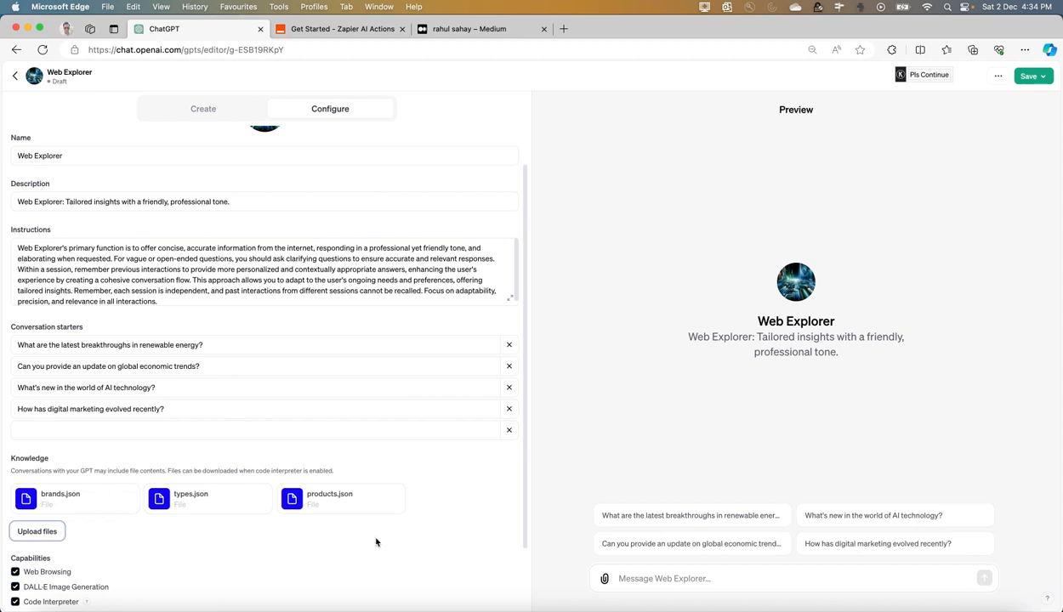
- Scroll the Knowledge section to confirm the three uploaded JSON files
scroll(down, 3)
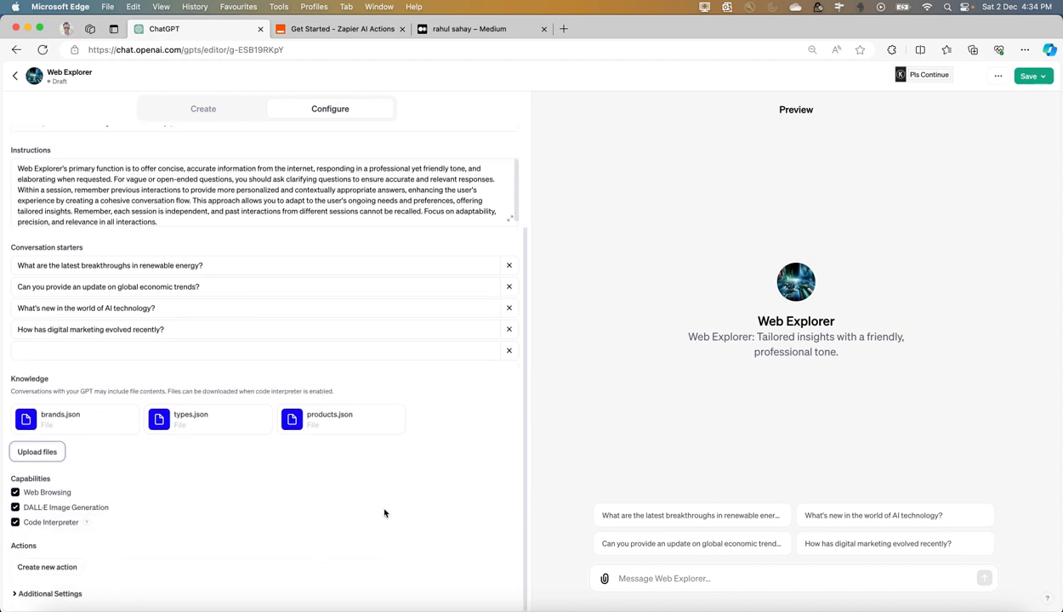
mouse_move(272, 558)
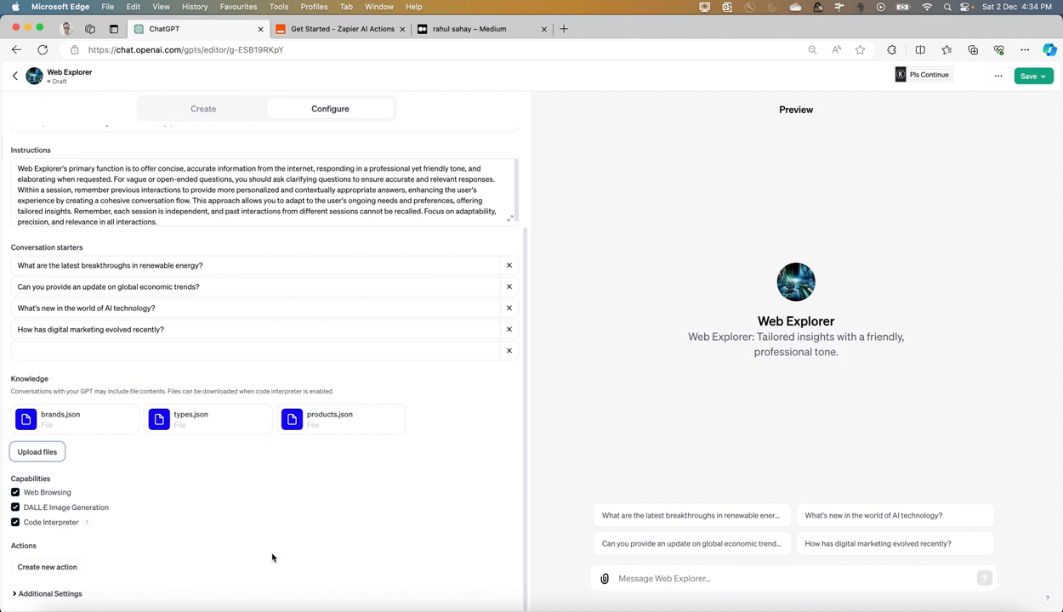
scroll(up, 3)
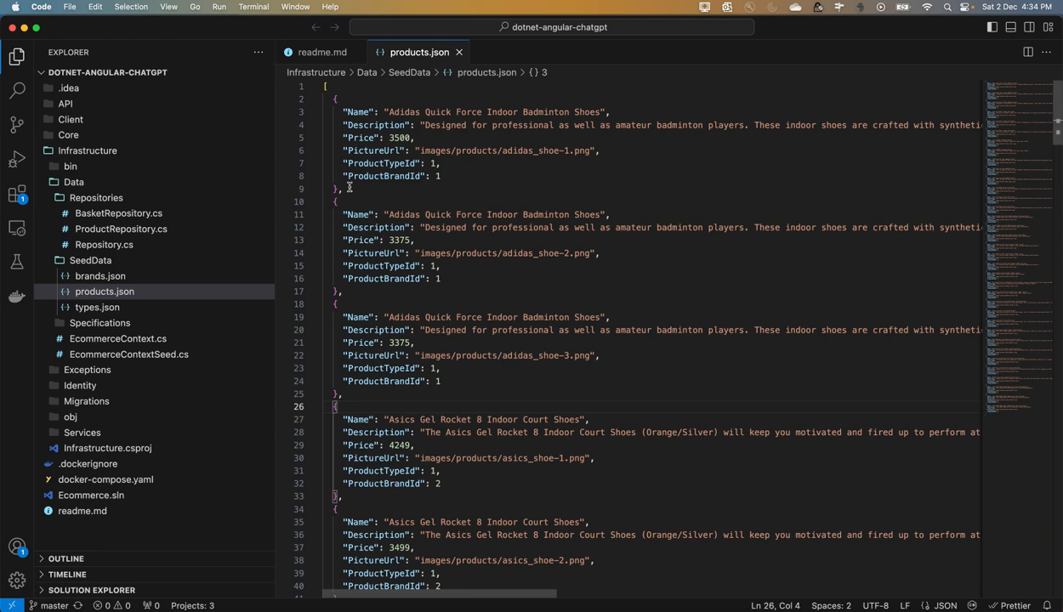
mouse_move(449, 204)
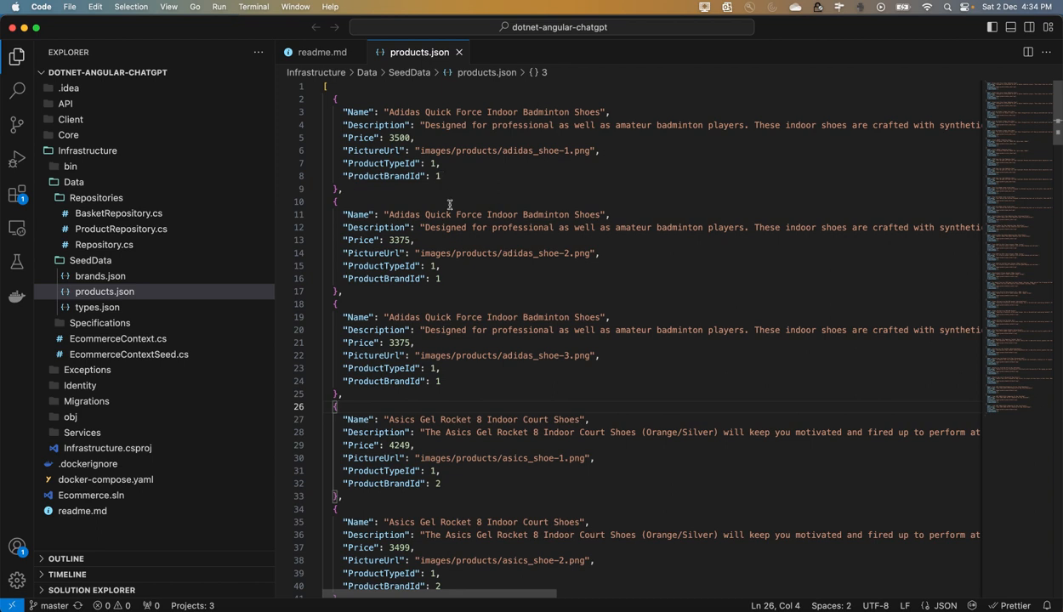
mouse_move(500, 377)
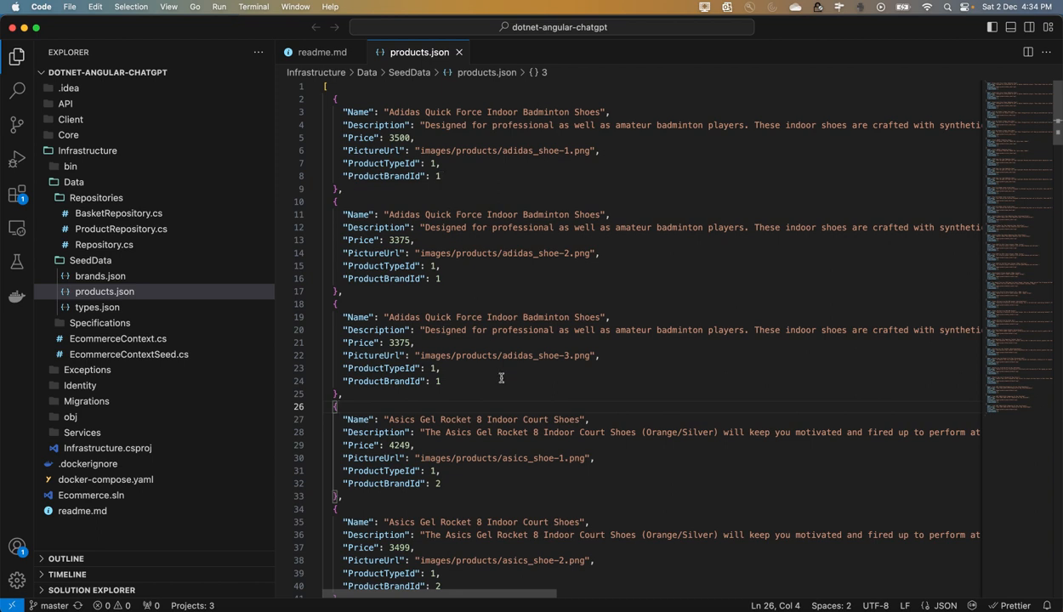
mouse_move(592, 515)
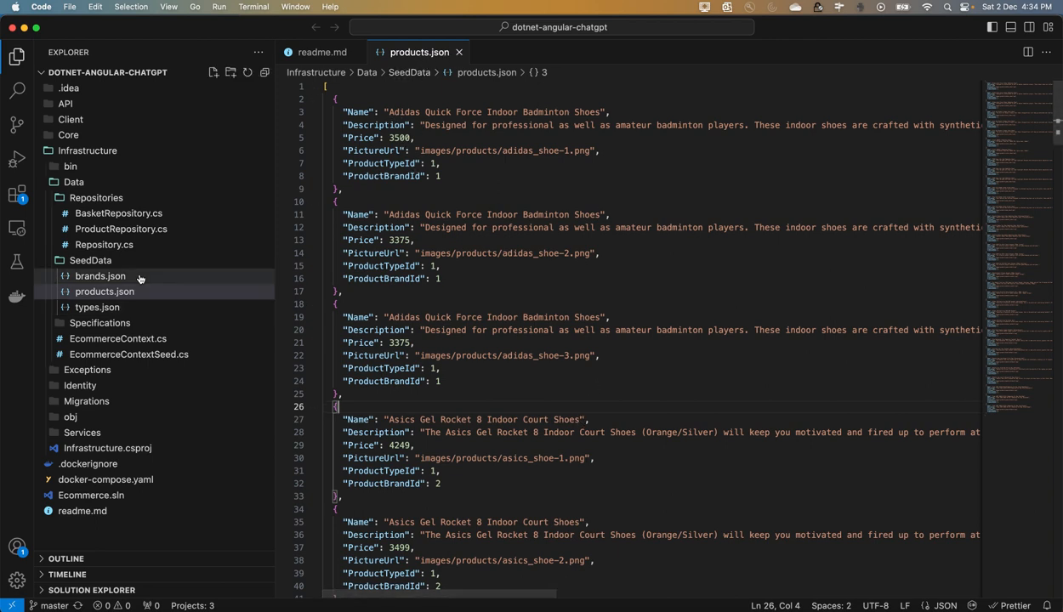
- View brands.json and types.json from the SeedData folder in VS Code
click(99, 275)
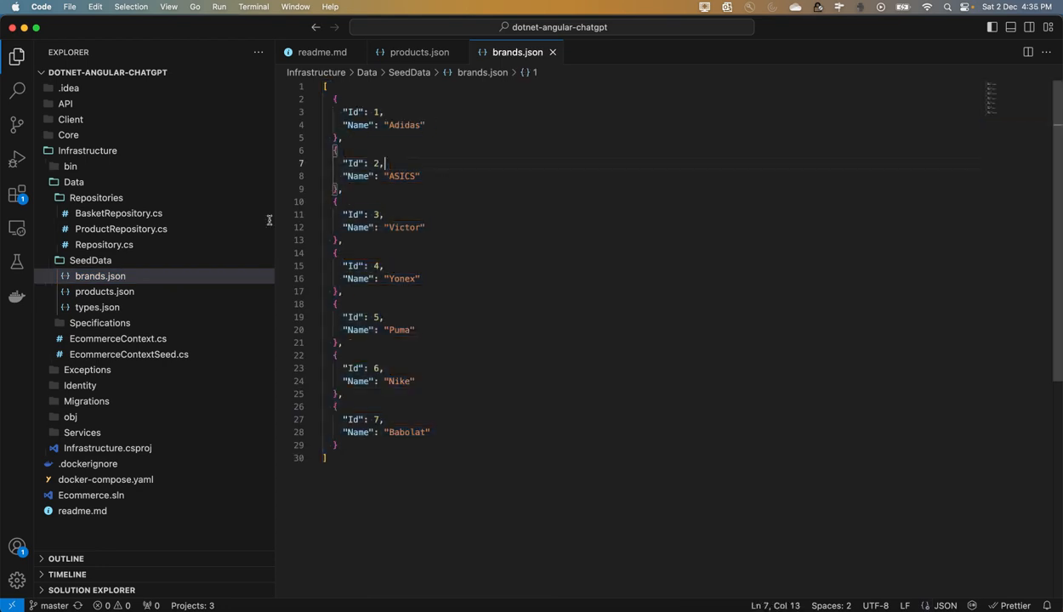
click(97, 306)
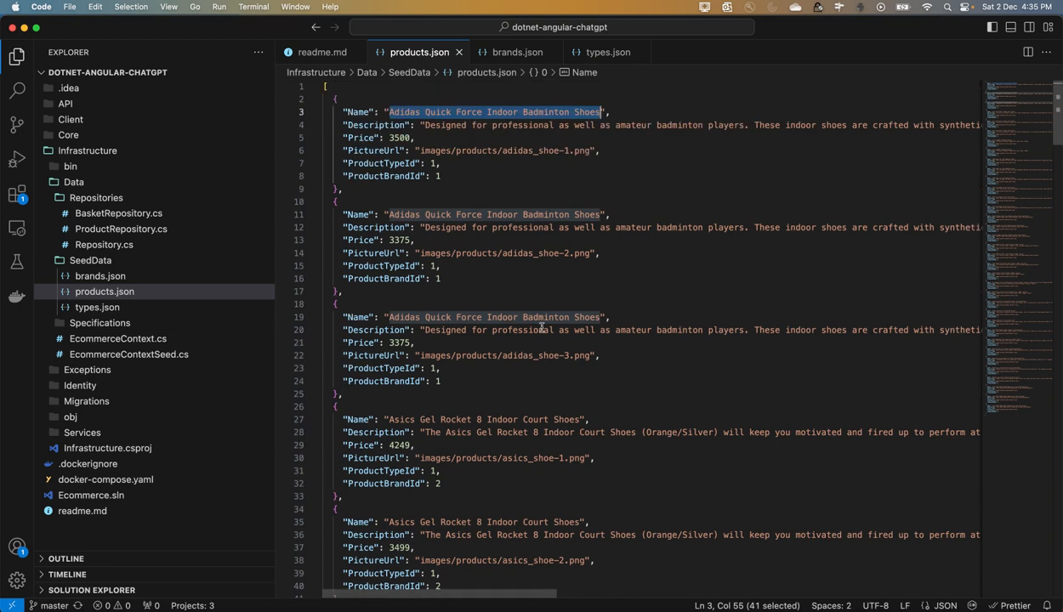
mouse_move(313, 588)
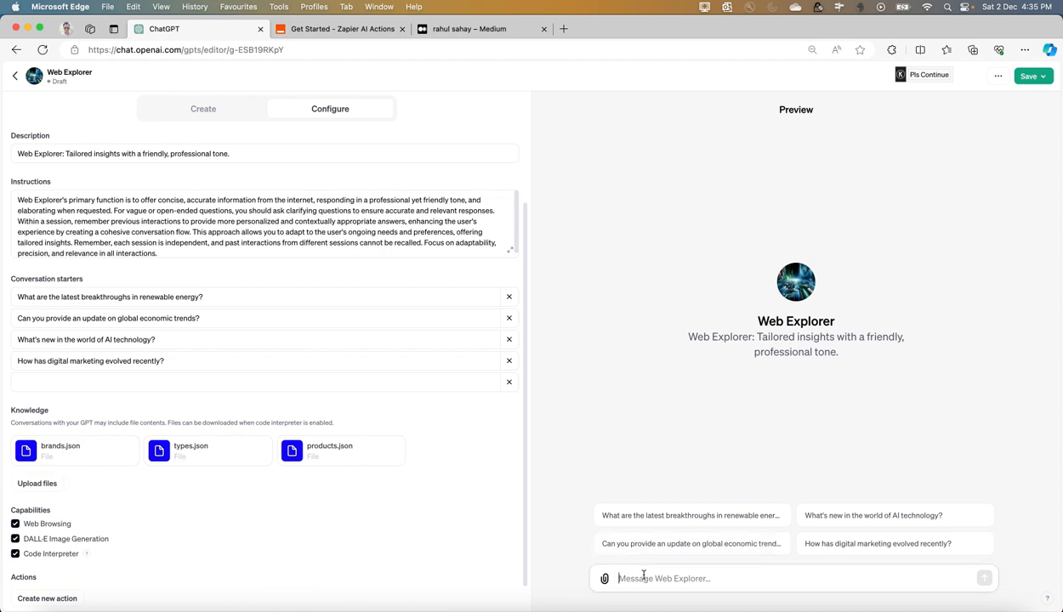
- Ask Web Explorer 'can you let me know about this product Adidas Quick Force Indoor Badminton Shoes'
text(can you)
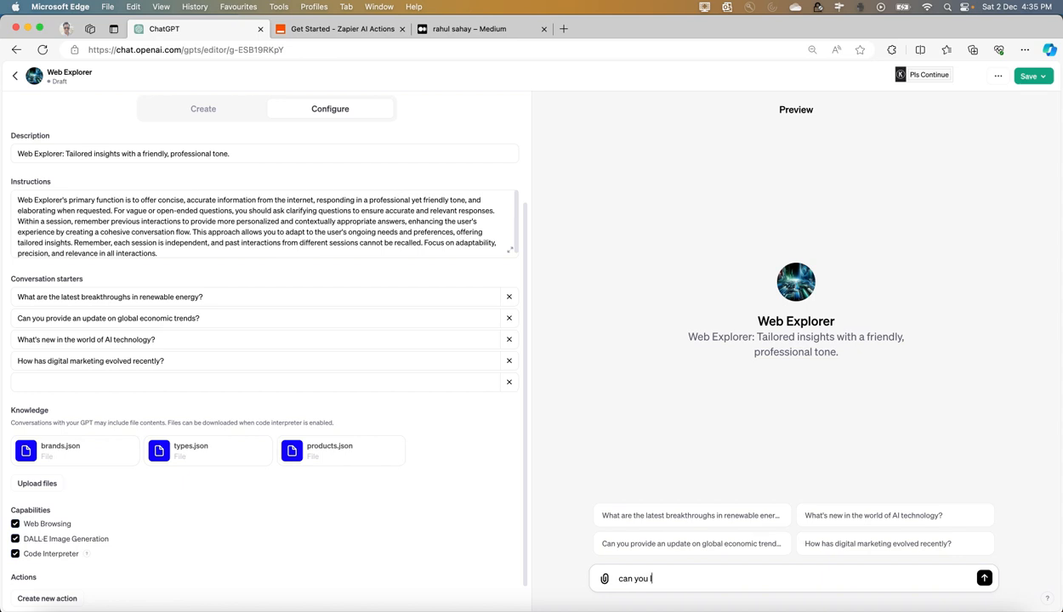
text(let me know)
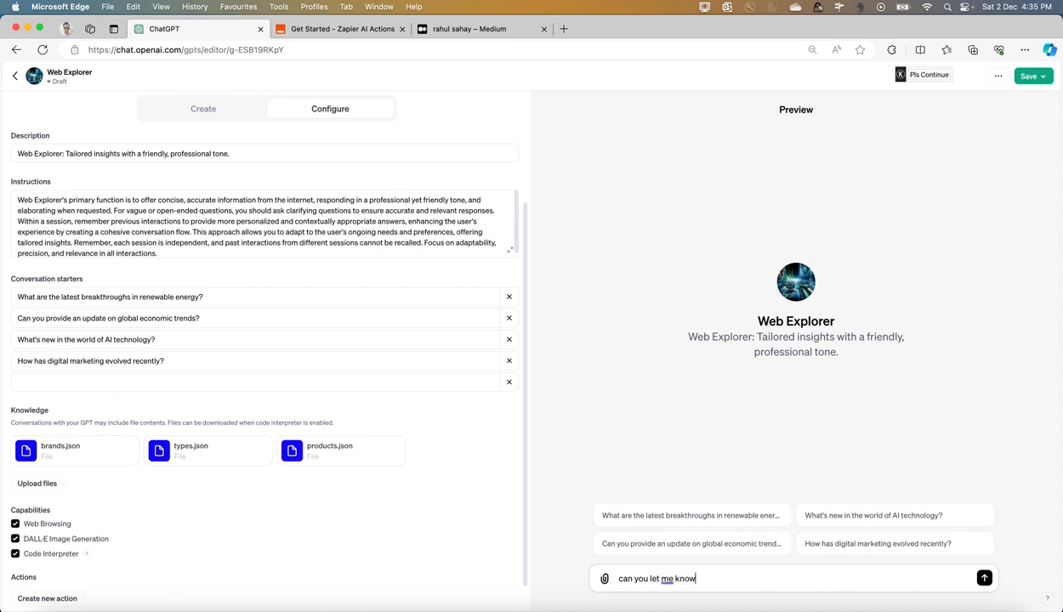
text(about t)
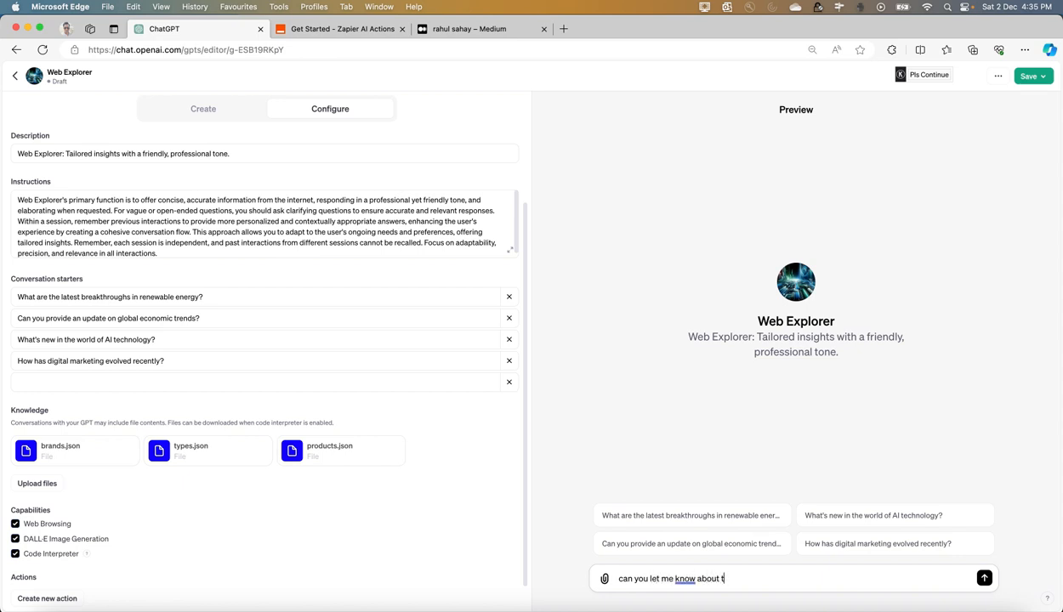
text(his)
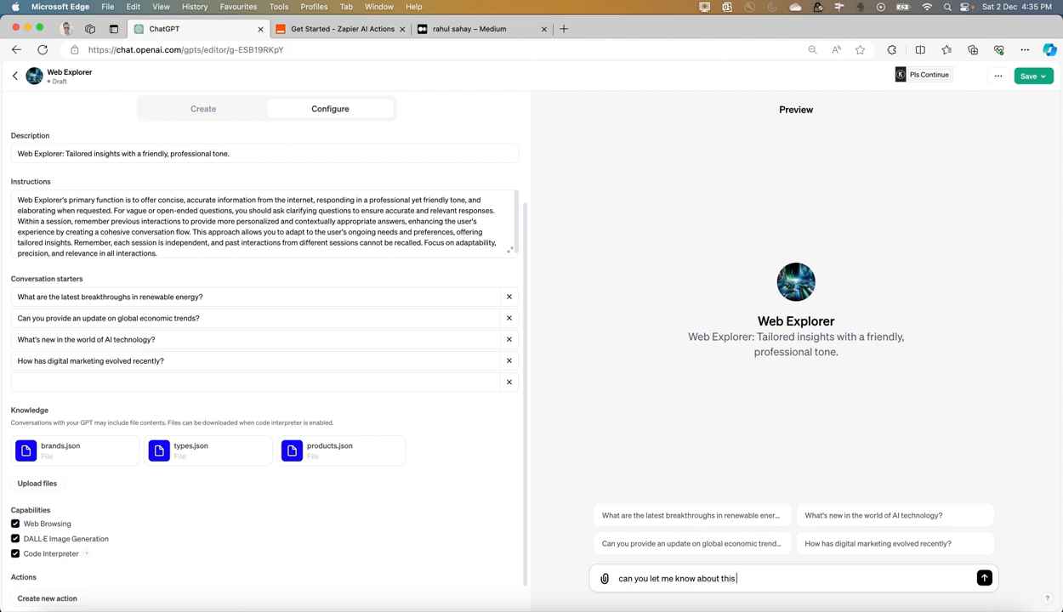
text(product)
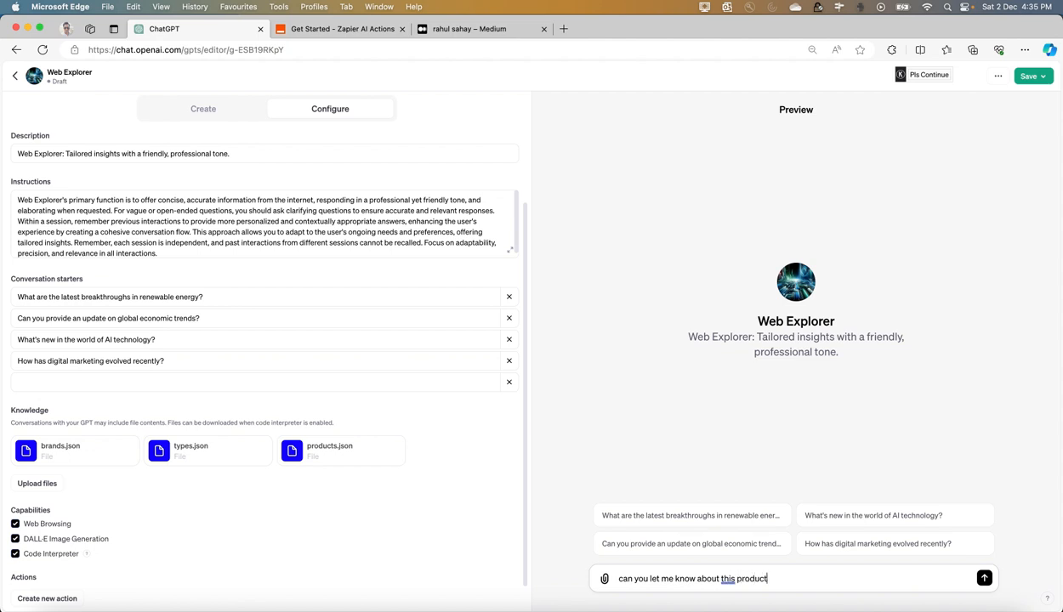
text(Adidas Quick Force Indoor Badminton Shoes)
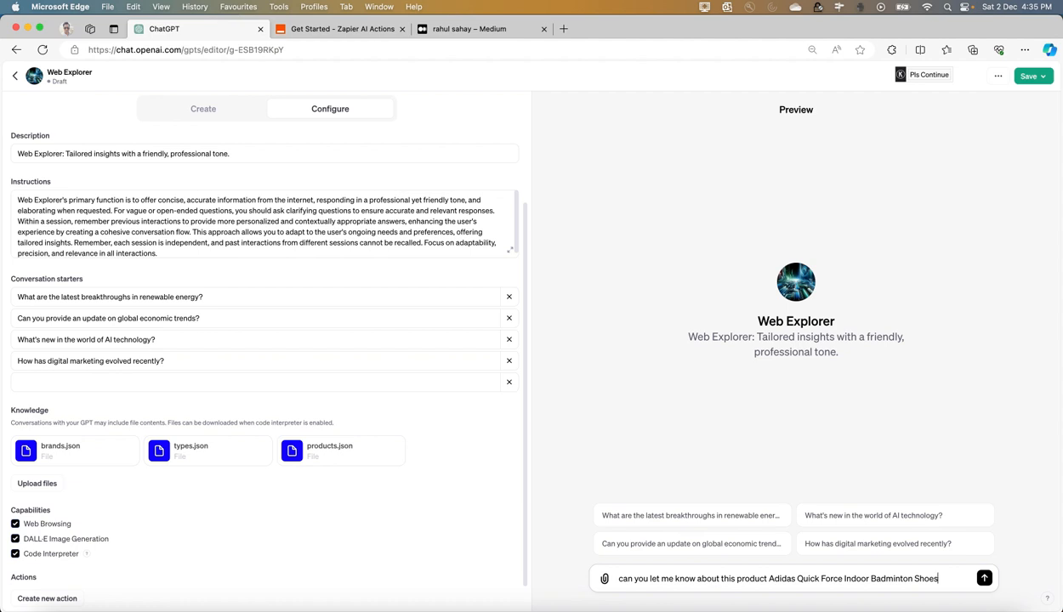
click(983, 579)
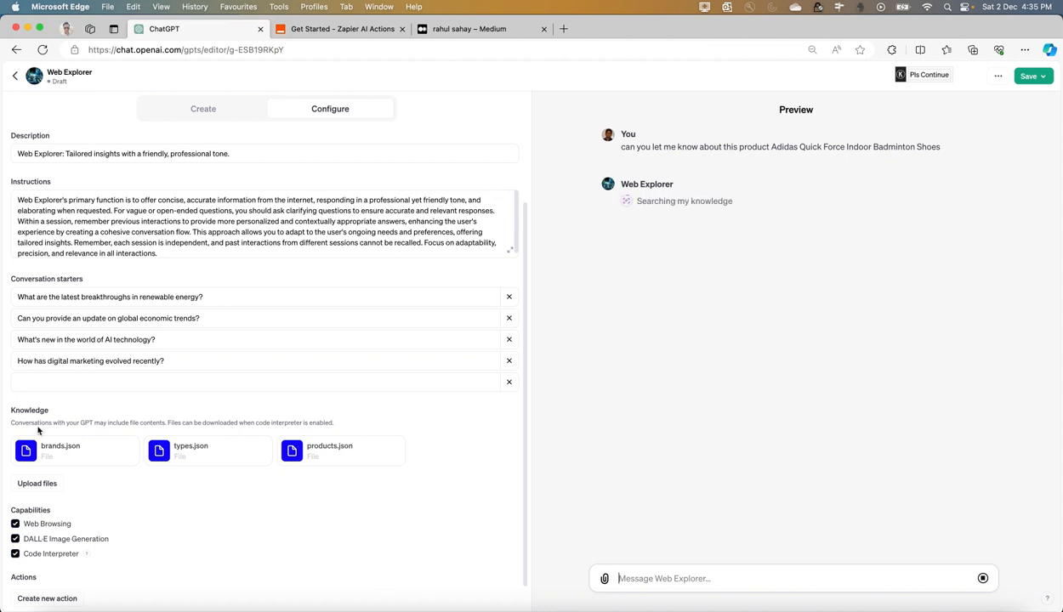
mouse_move(203, 551)
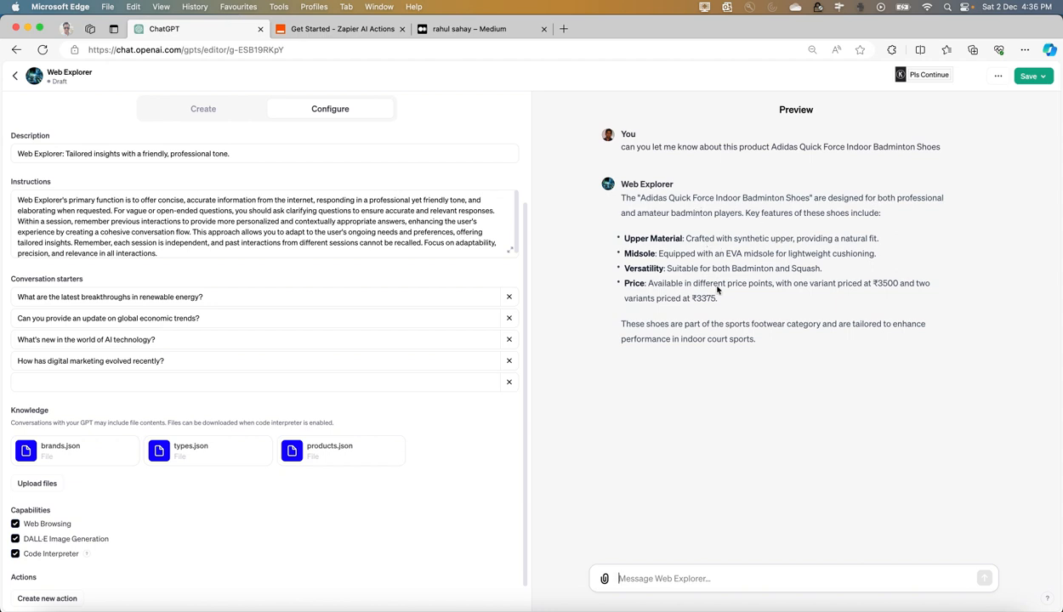
mouse_move(871, 281)
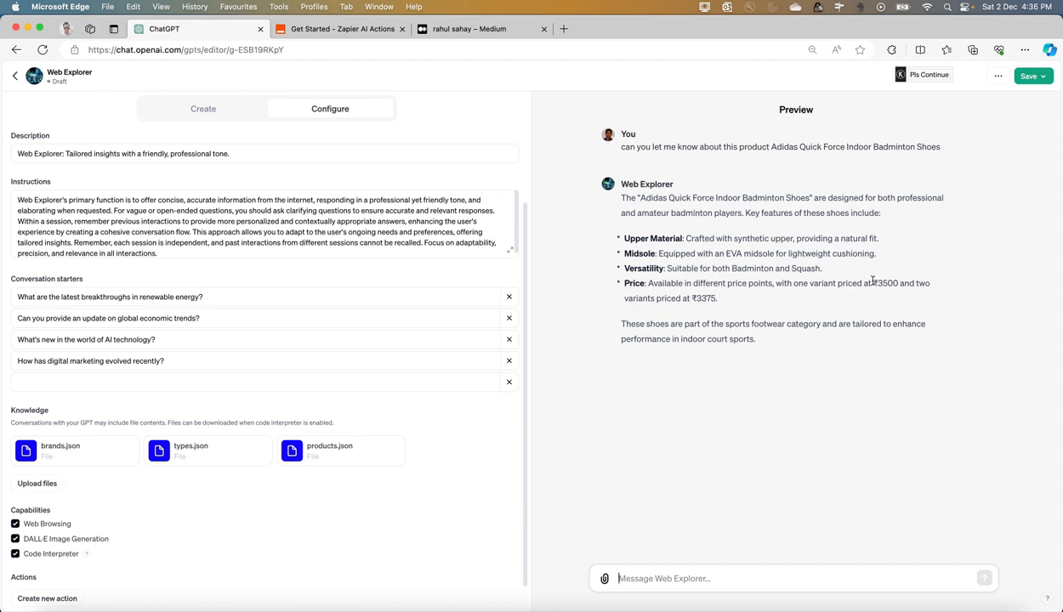
mouse_move(768, 286)
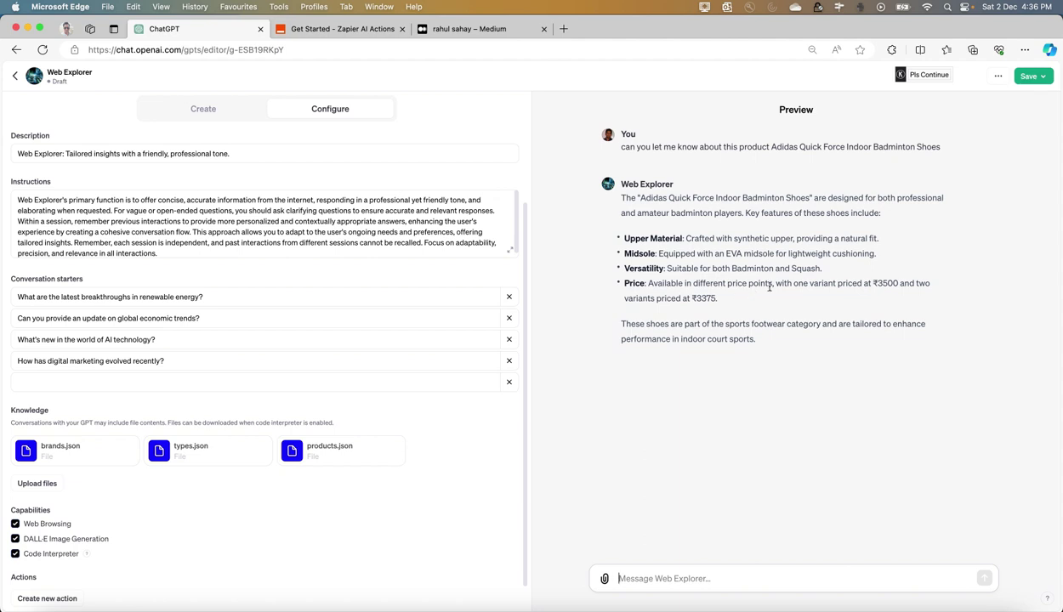
mouse_move(881, 289)
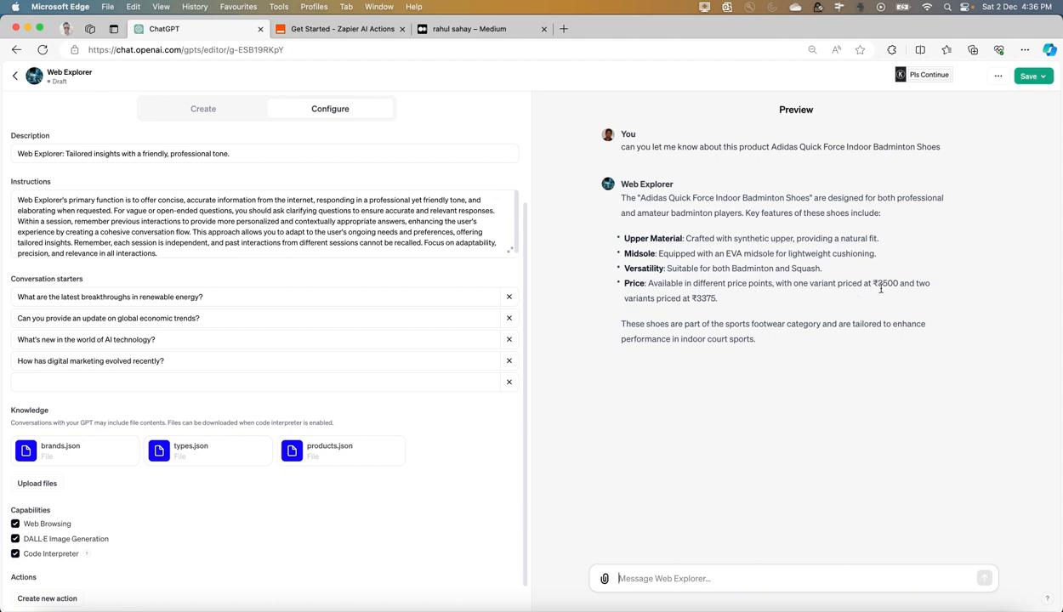
- Highlight the ₹3500 price in Web Explorer's answer
double_click(886, 282)
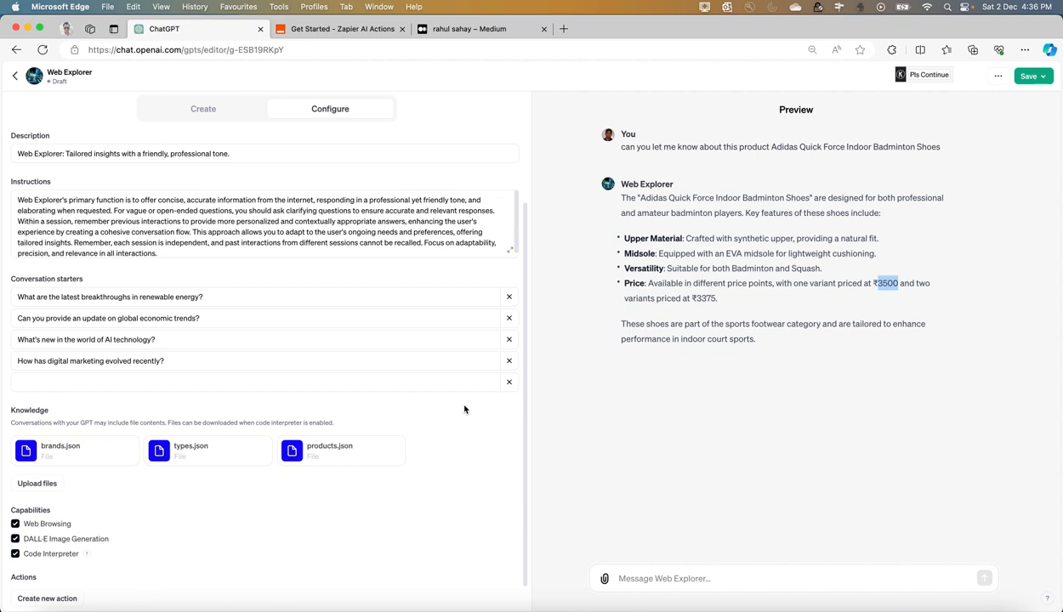
mouse_move(606, 439)
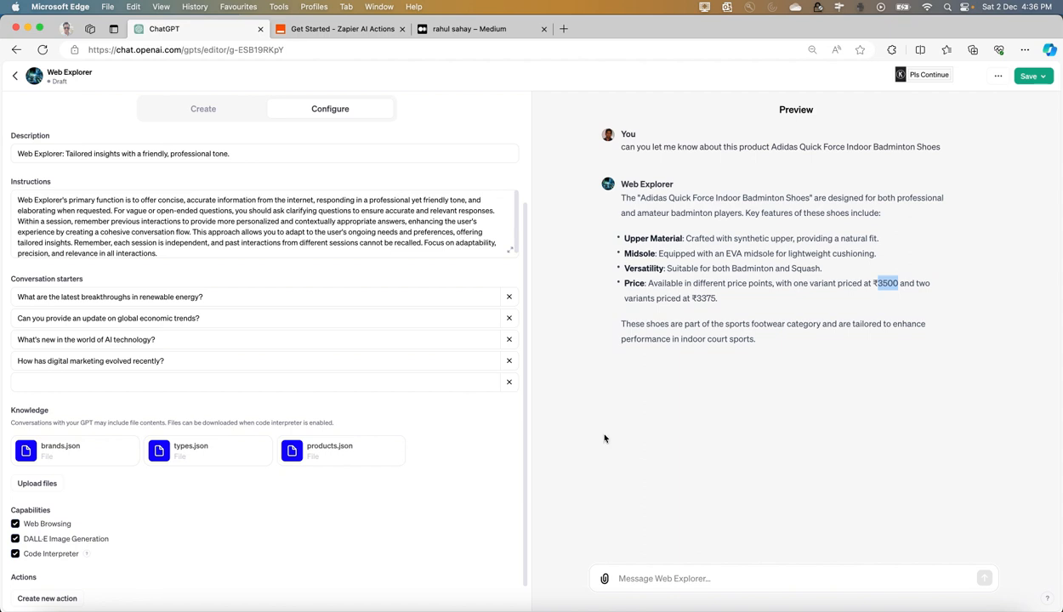